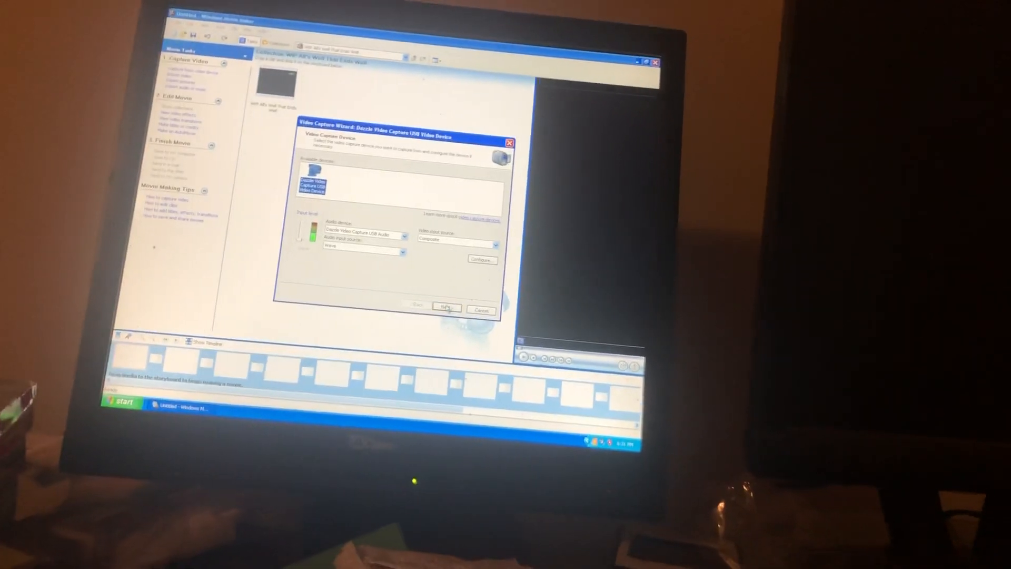
Step: Advance the wizard to the Capture Video page with the capture counter and file size shown
left_click(446, 307)
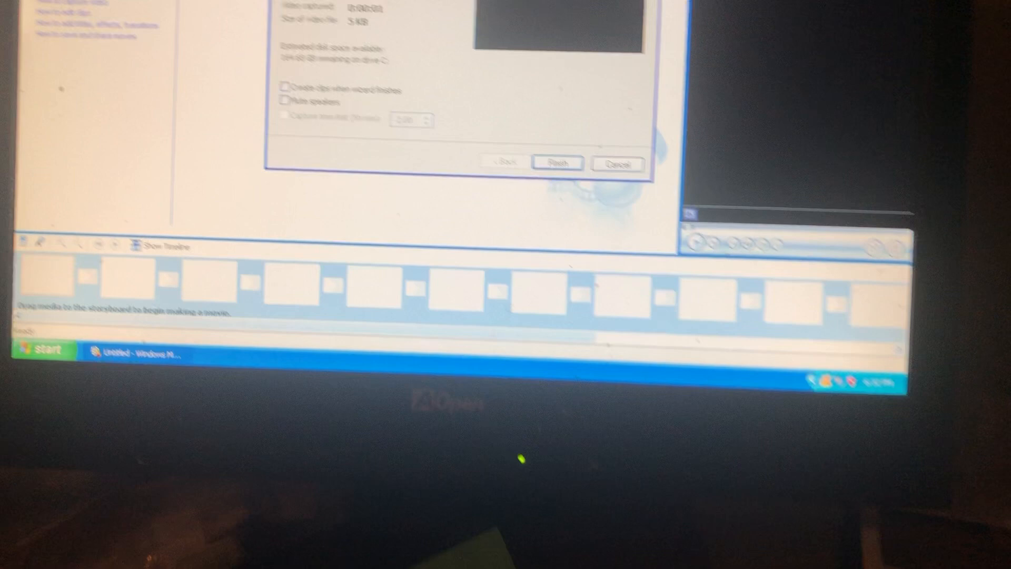